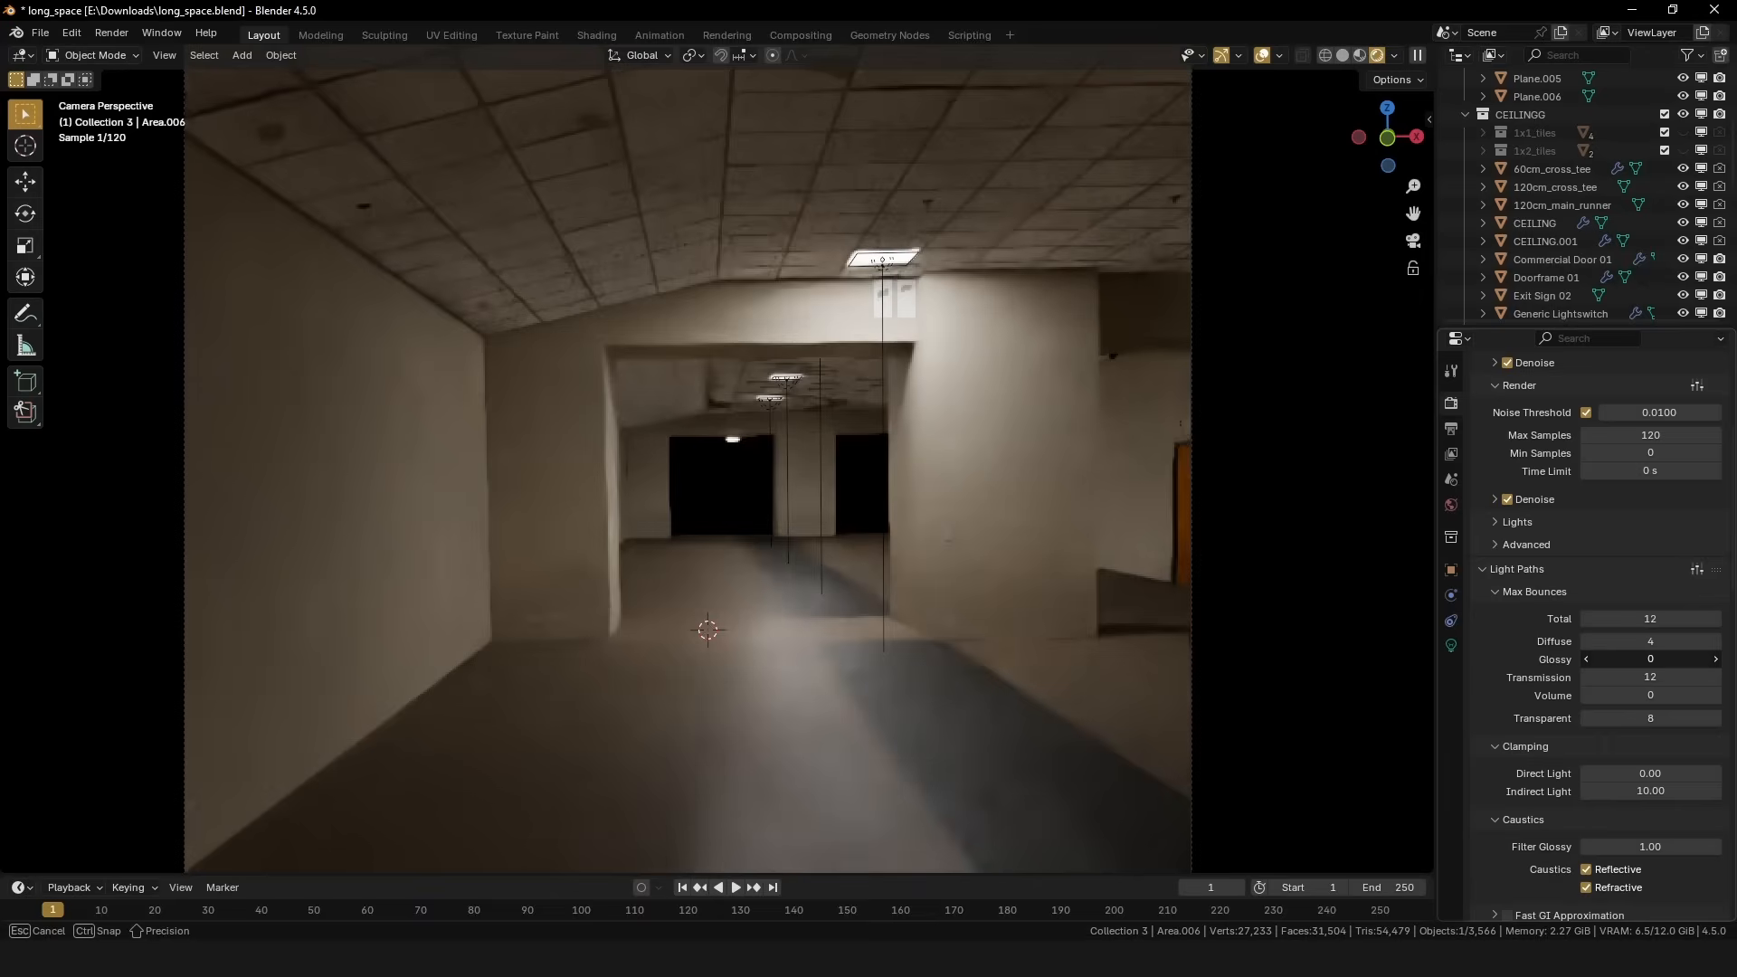
# Drag the Glossy max bounces in Light Paths down to 0.
pyautogui.moveTo(1651, 660); pyautogui.dragTo(1684, 659)
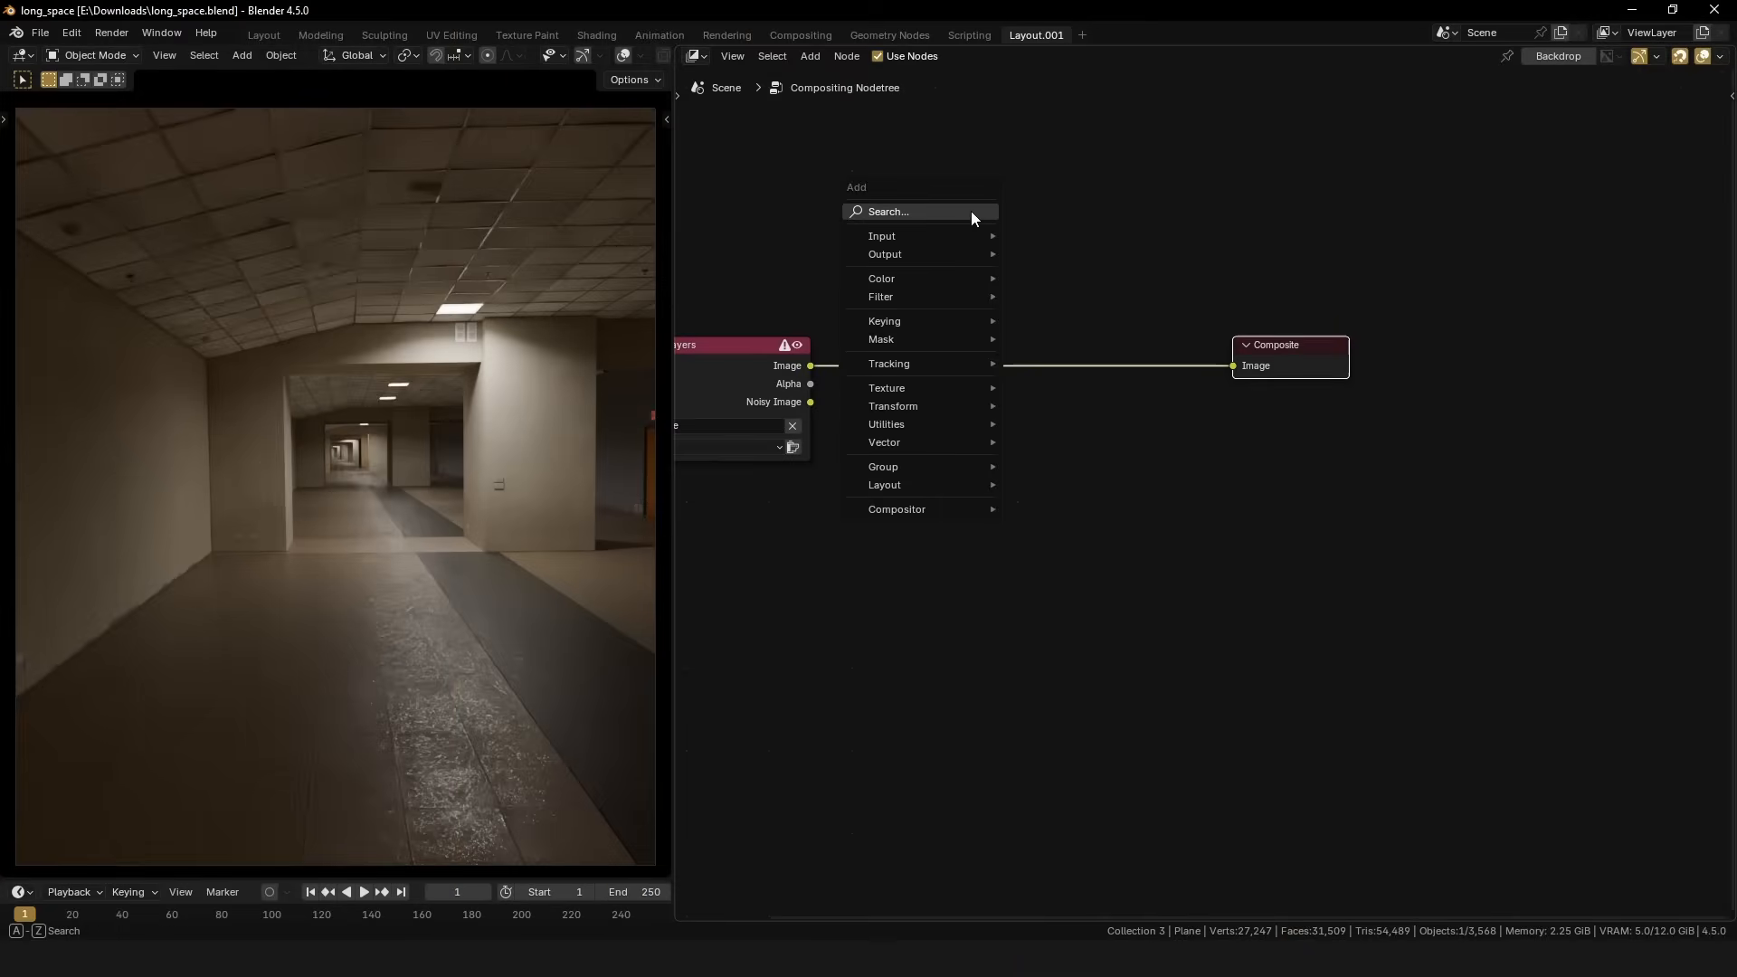
# Add a Blur node and a Diamond Sharpen filter node to the compositor.
pyautogui.click(881, 296)
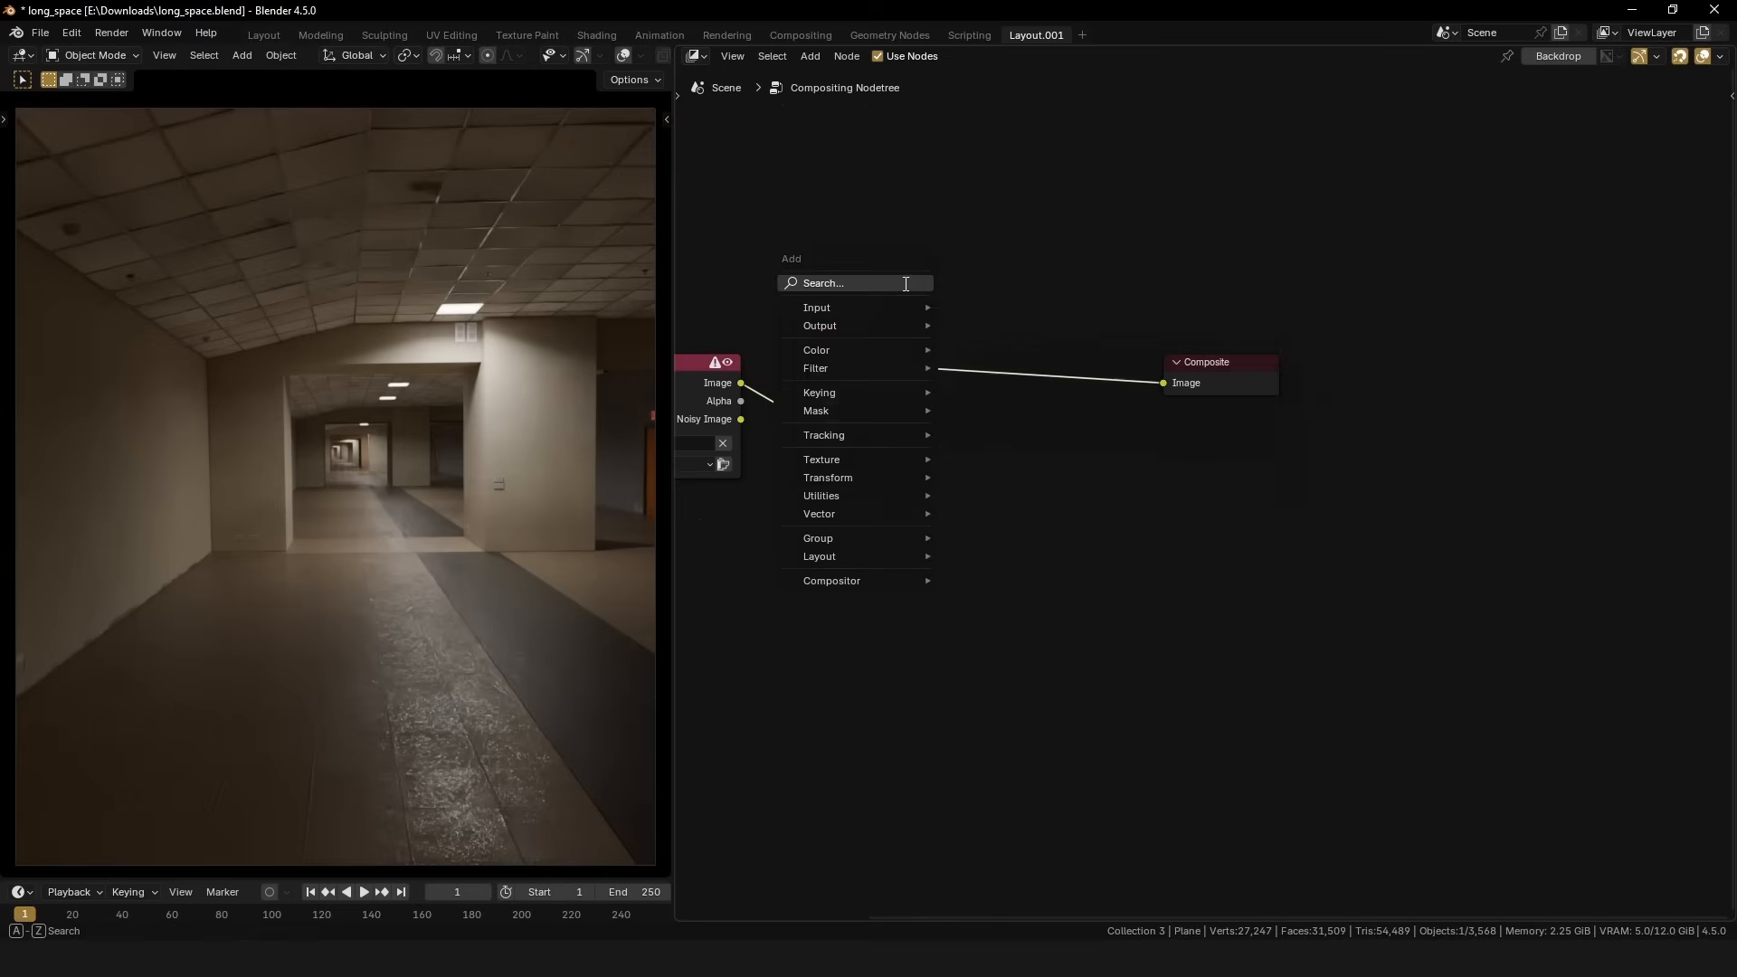
pyautogui.write('shar')
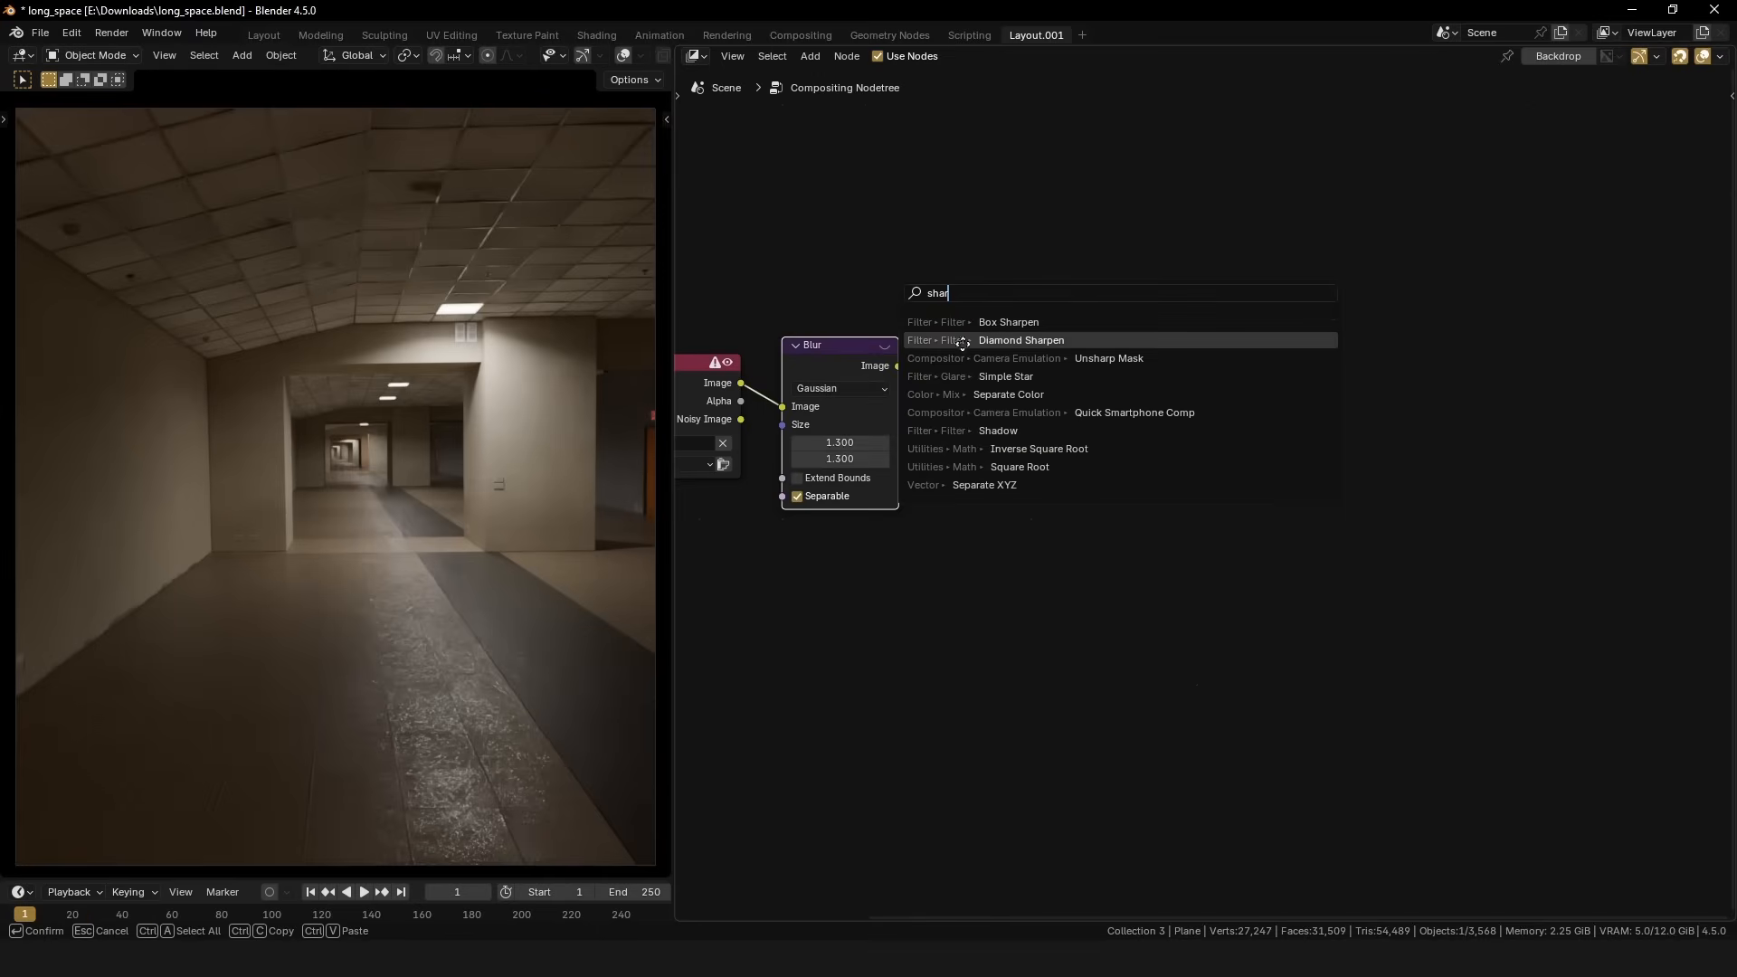
pyautogui.click(1021, 339)
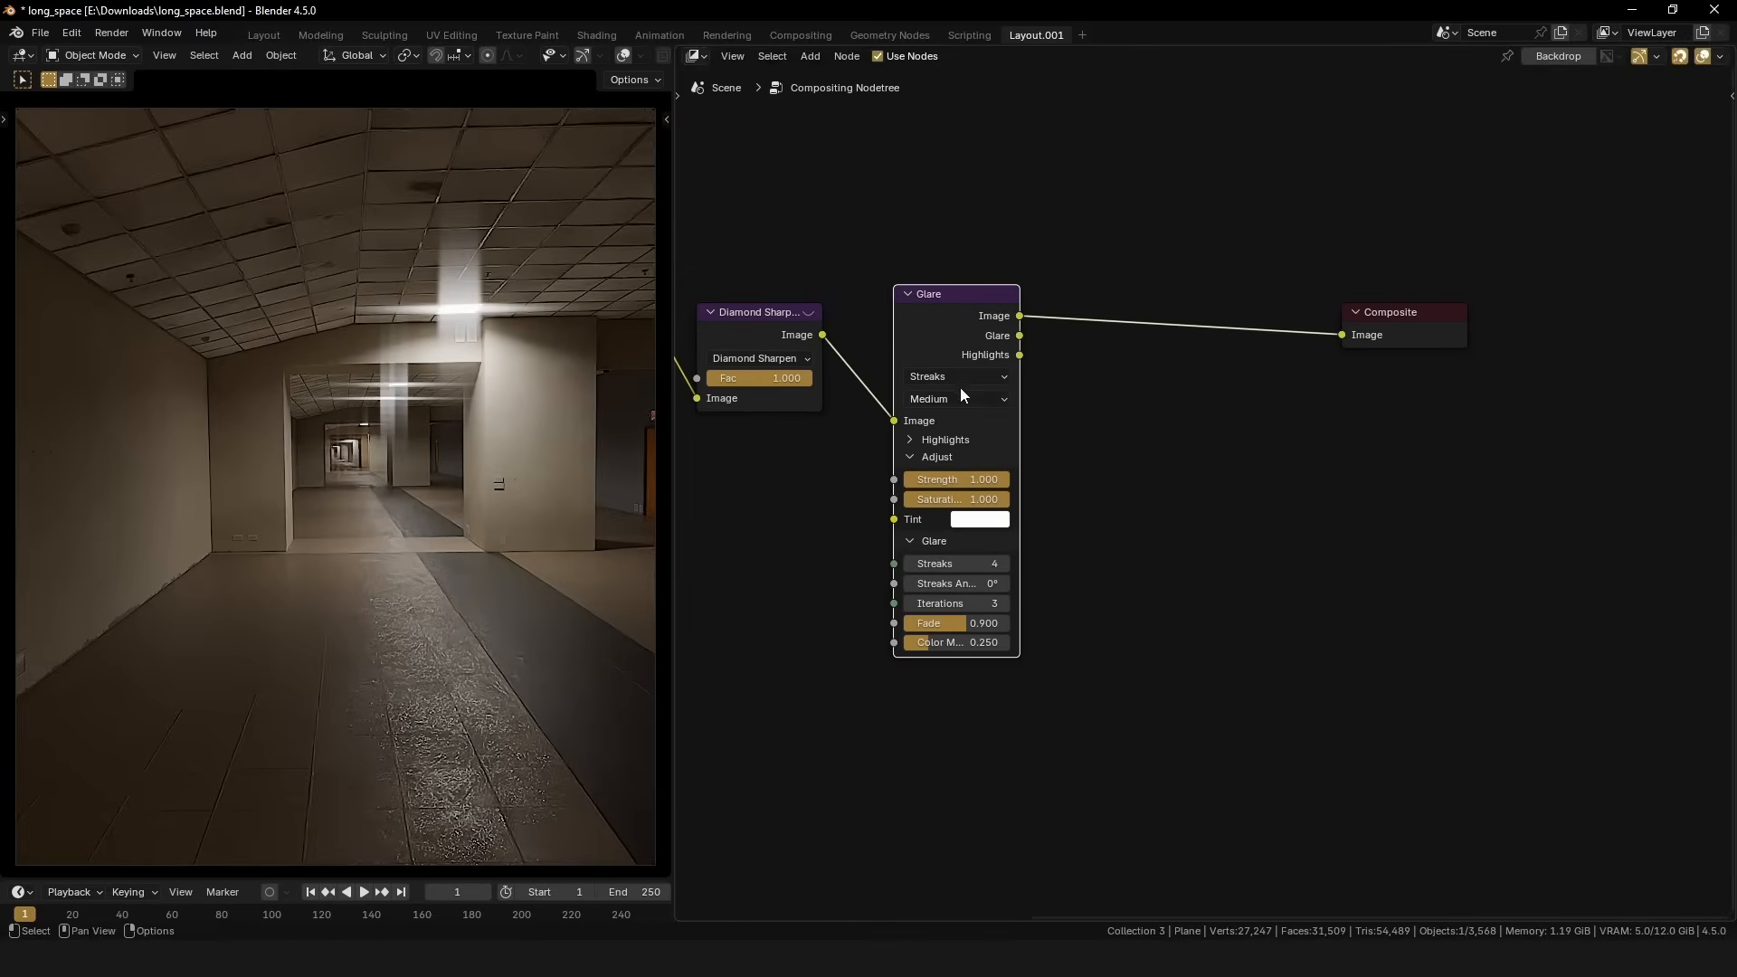
# Add a Glare node after the Diamond Sharpen filter.
pyautogui.click(957, 377)
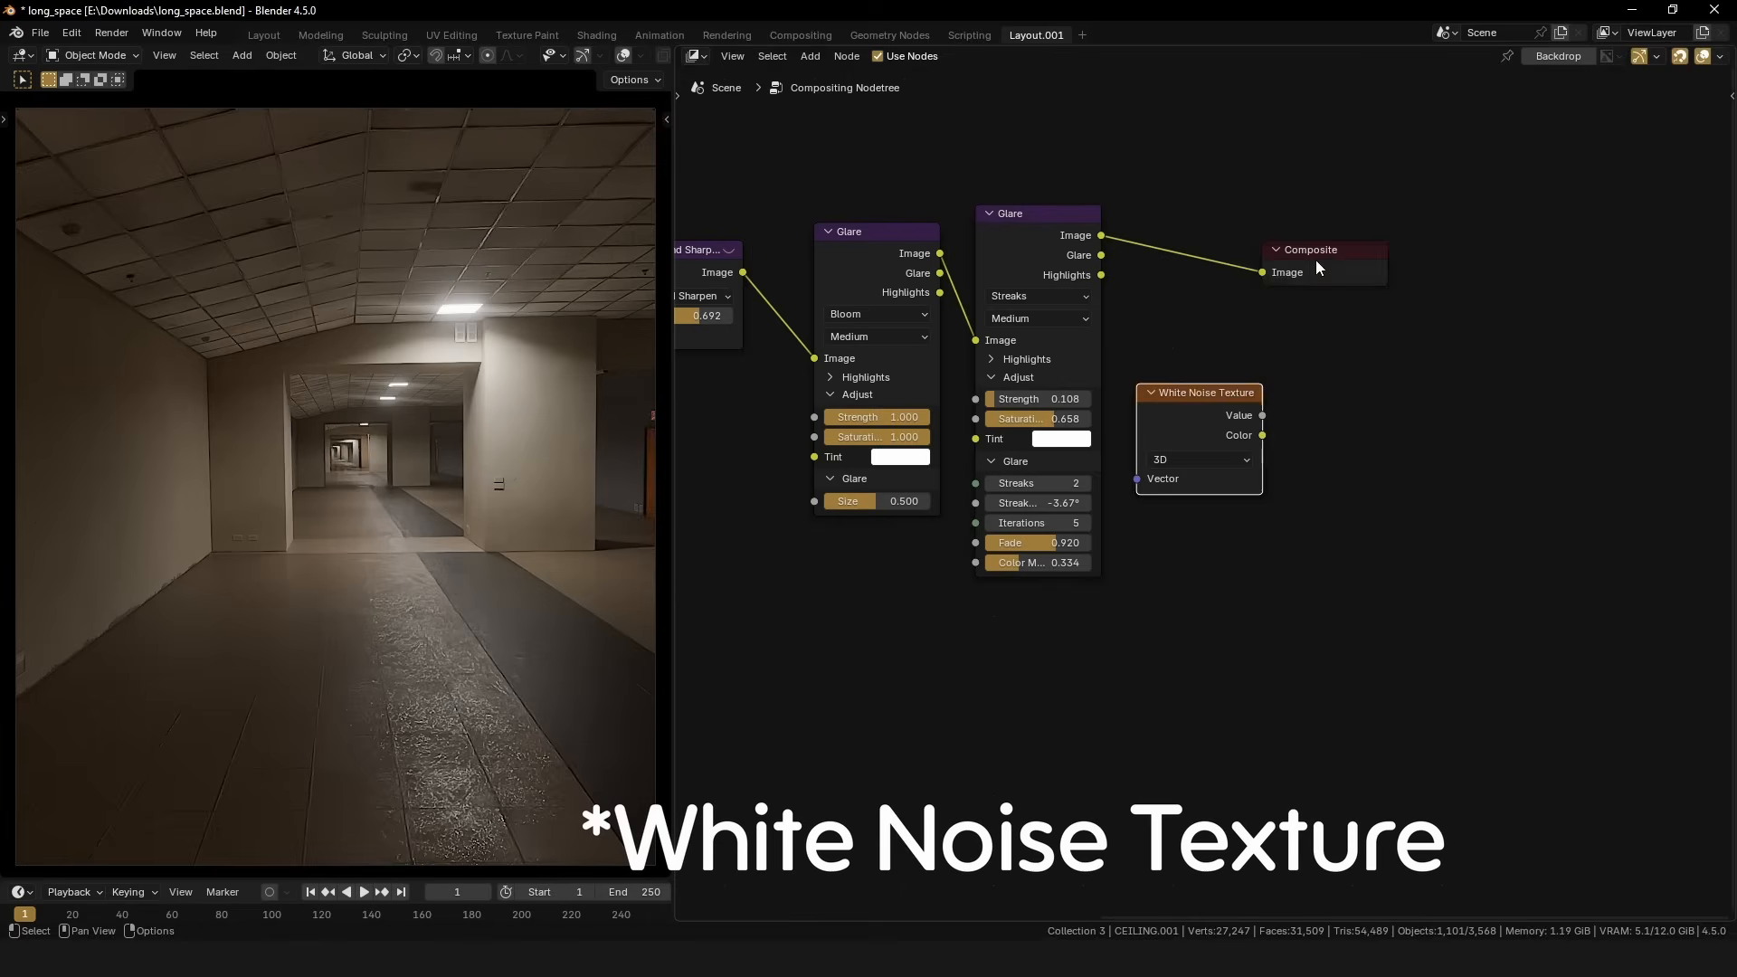
# Add a Mix Overlay node and wire the blurred white noise into it.
pyautogui.write('over')
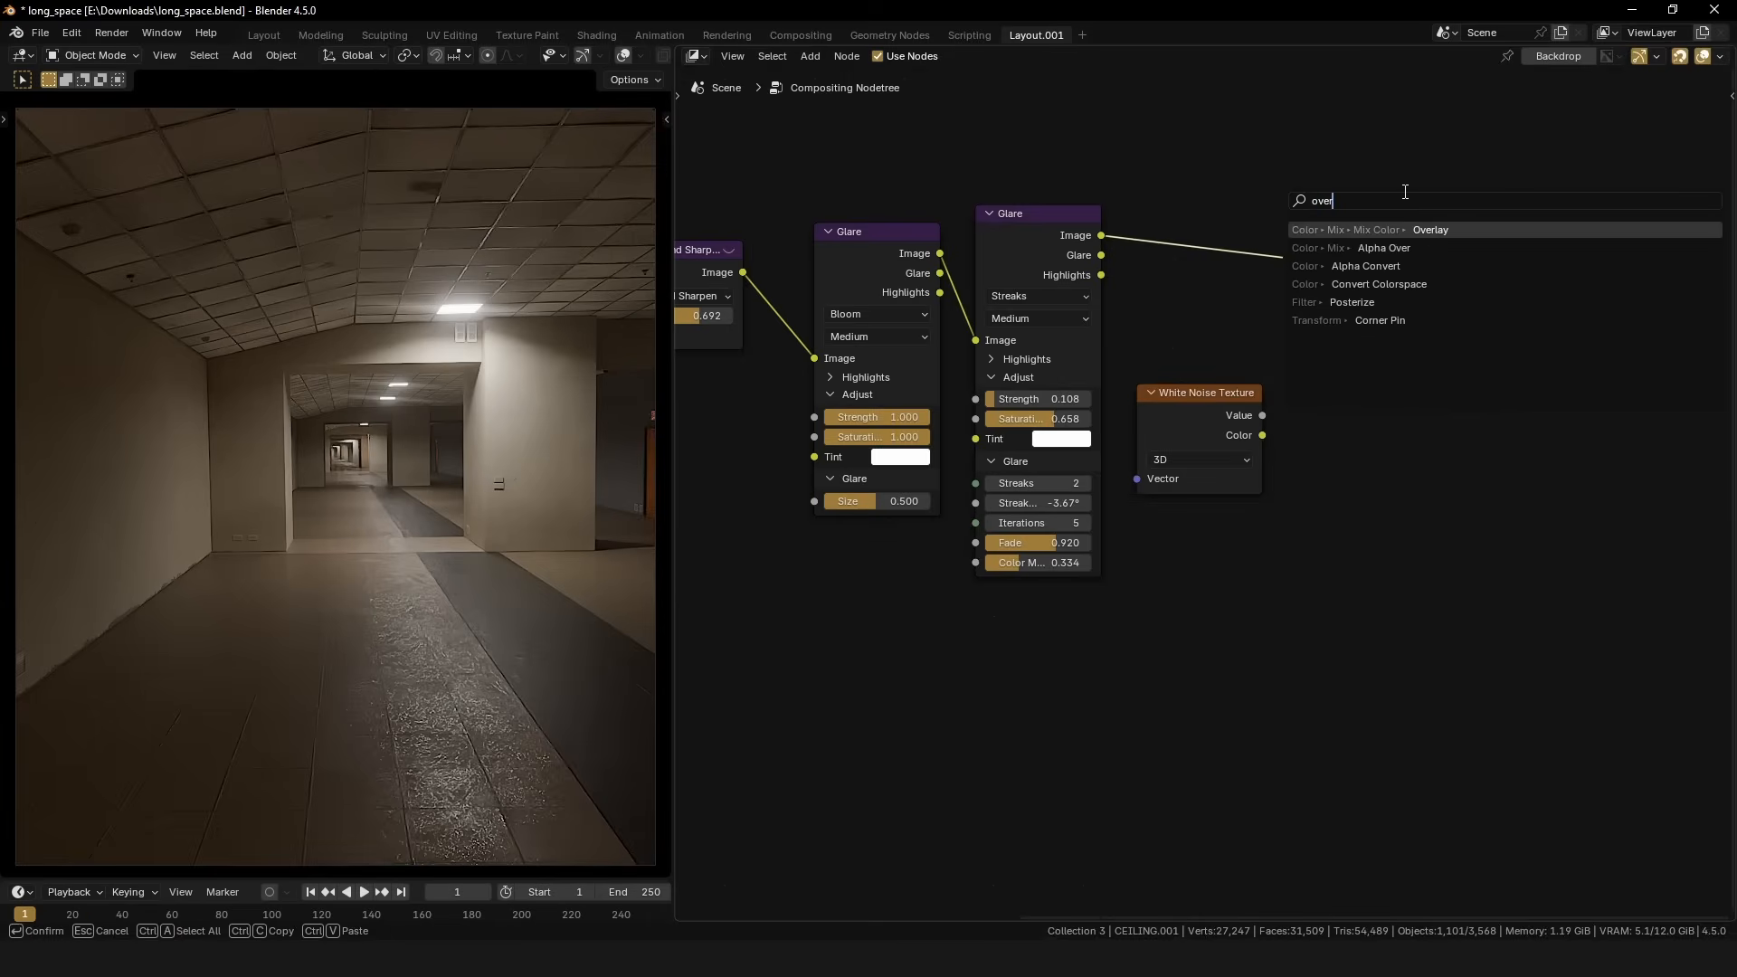
pyautogui.click(1430, 230)
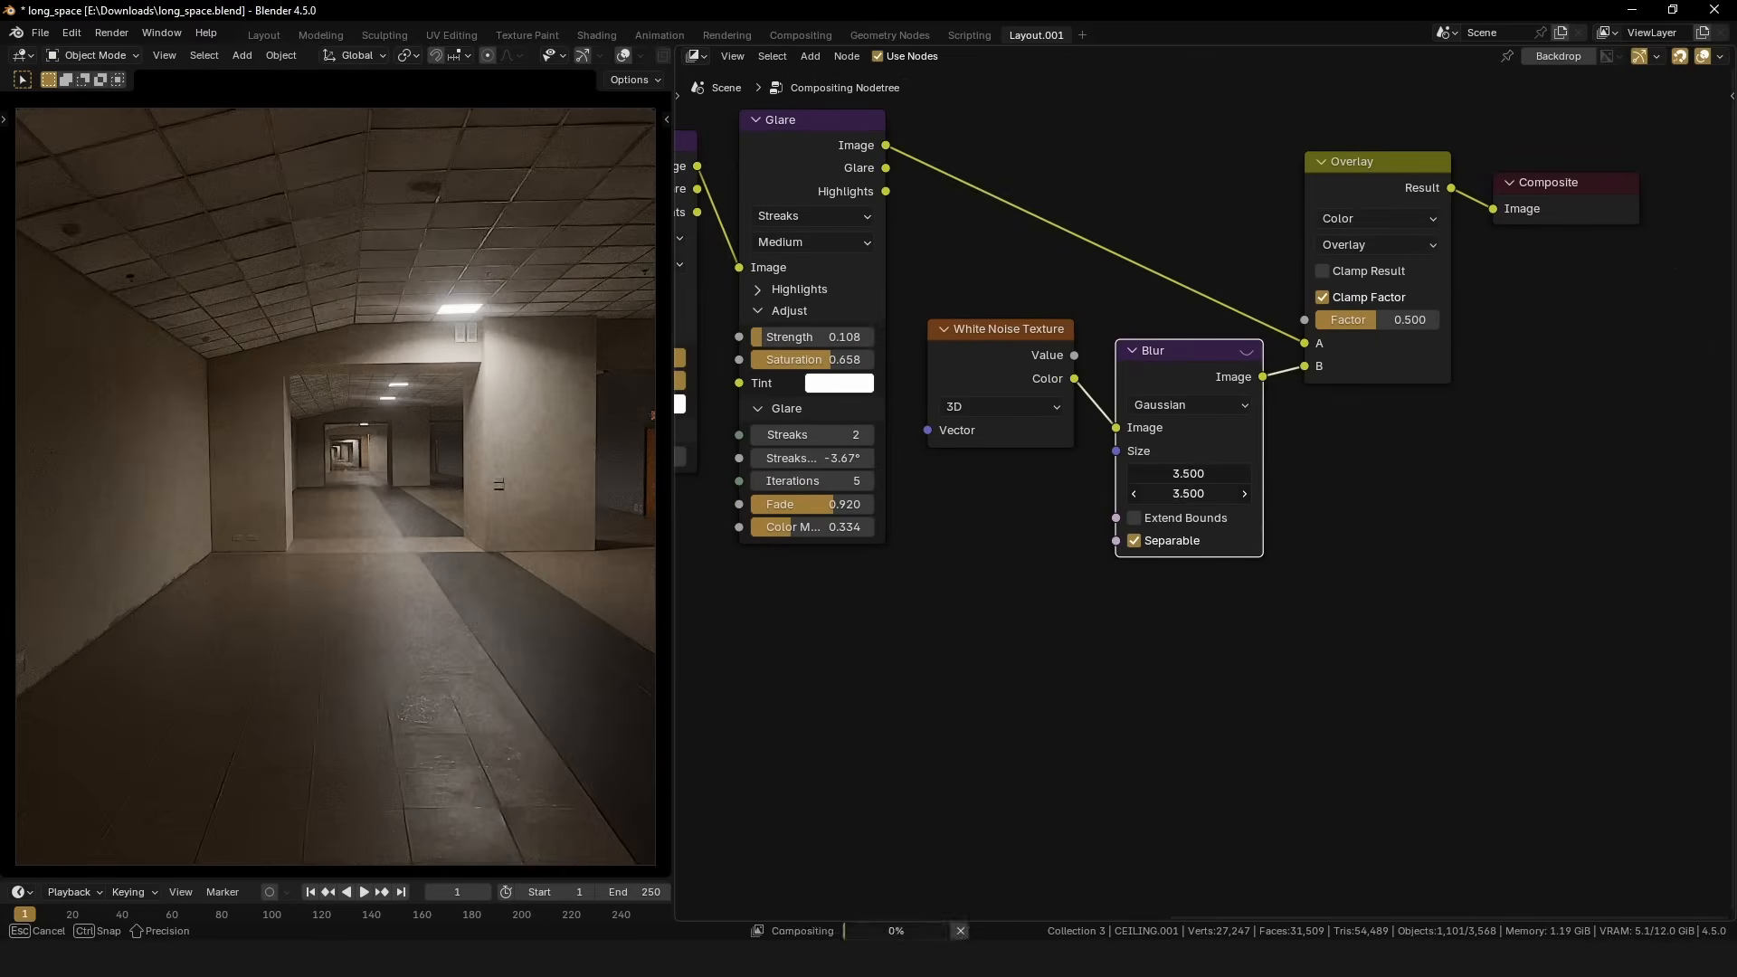
pyautogui.moveTo(1219, 473); pyautogui.dragTo(1185, 473)
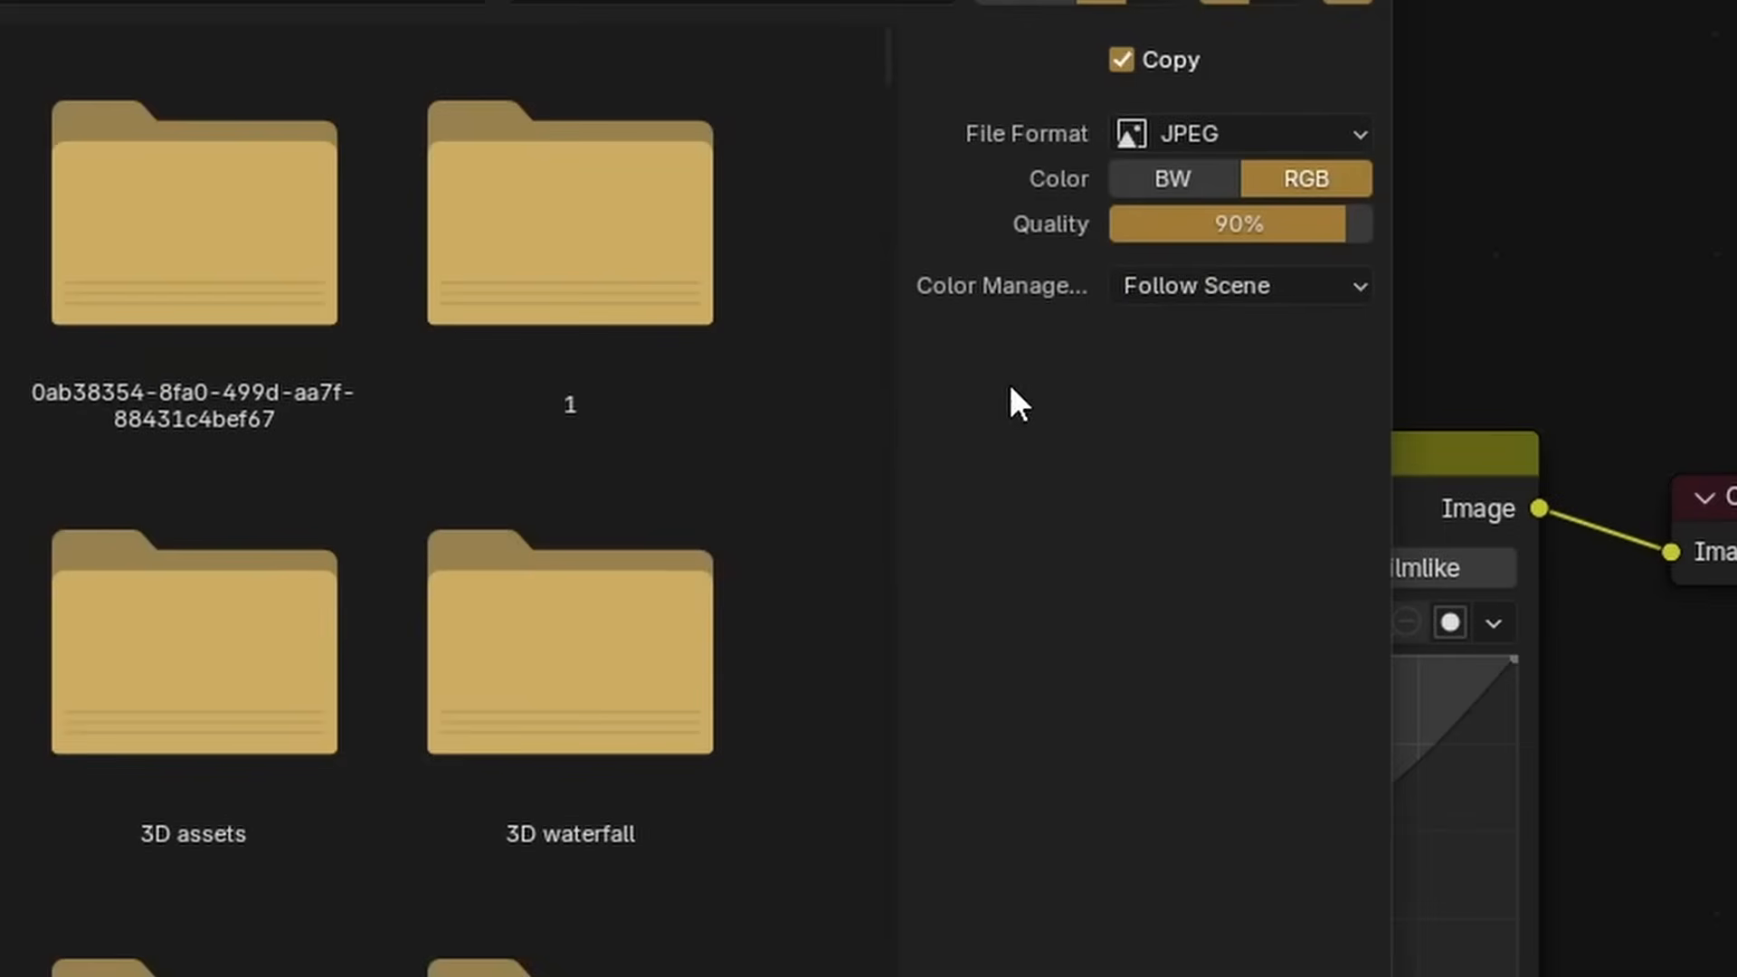
# Set the JPEG save quality to 60.
pyautogui.doubleClick(1239, 225)
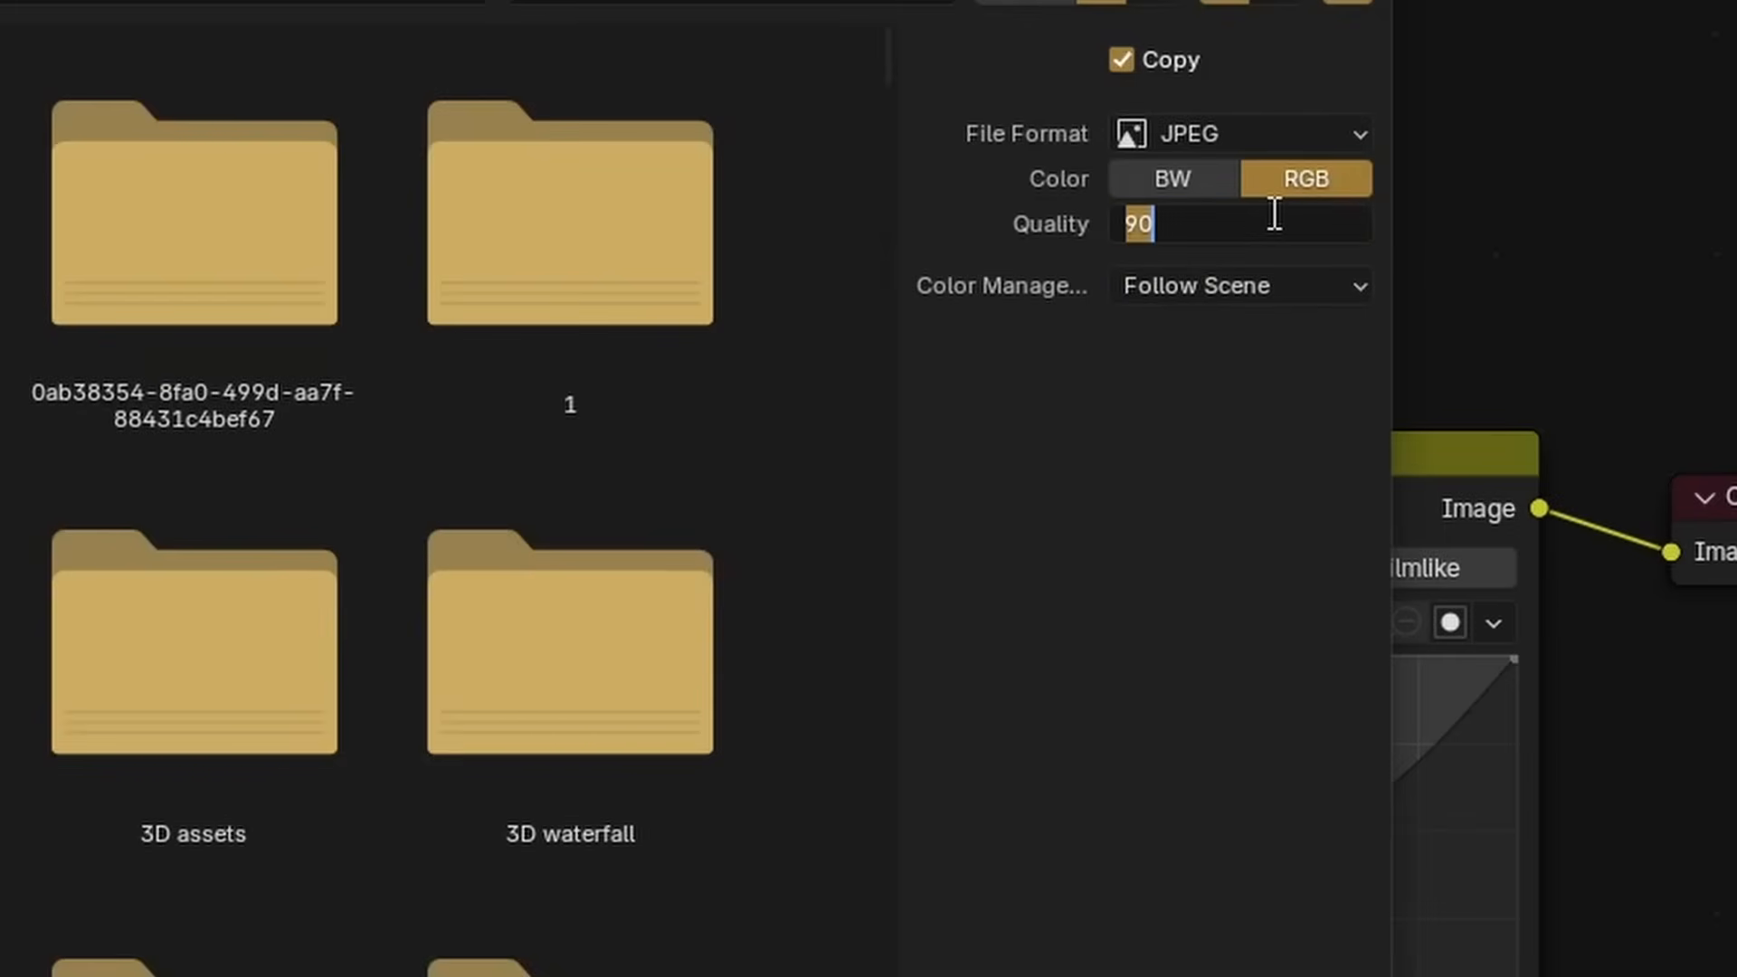
pyautogui.write('60')
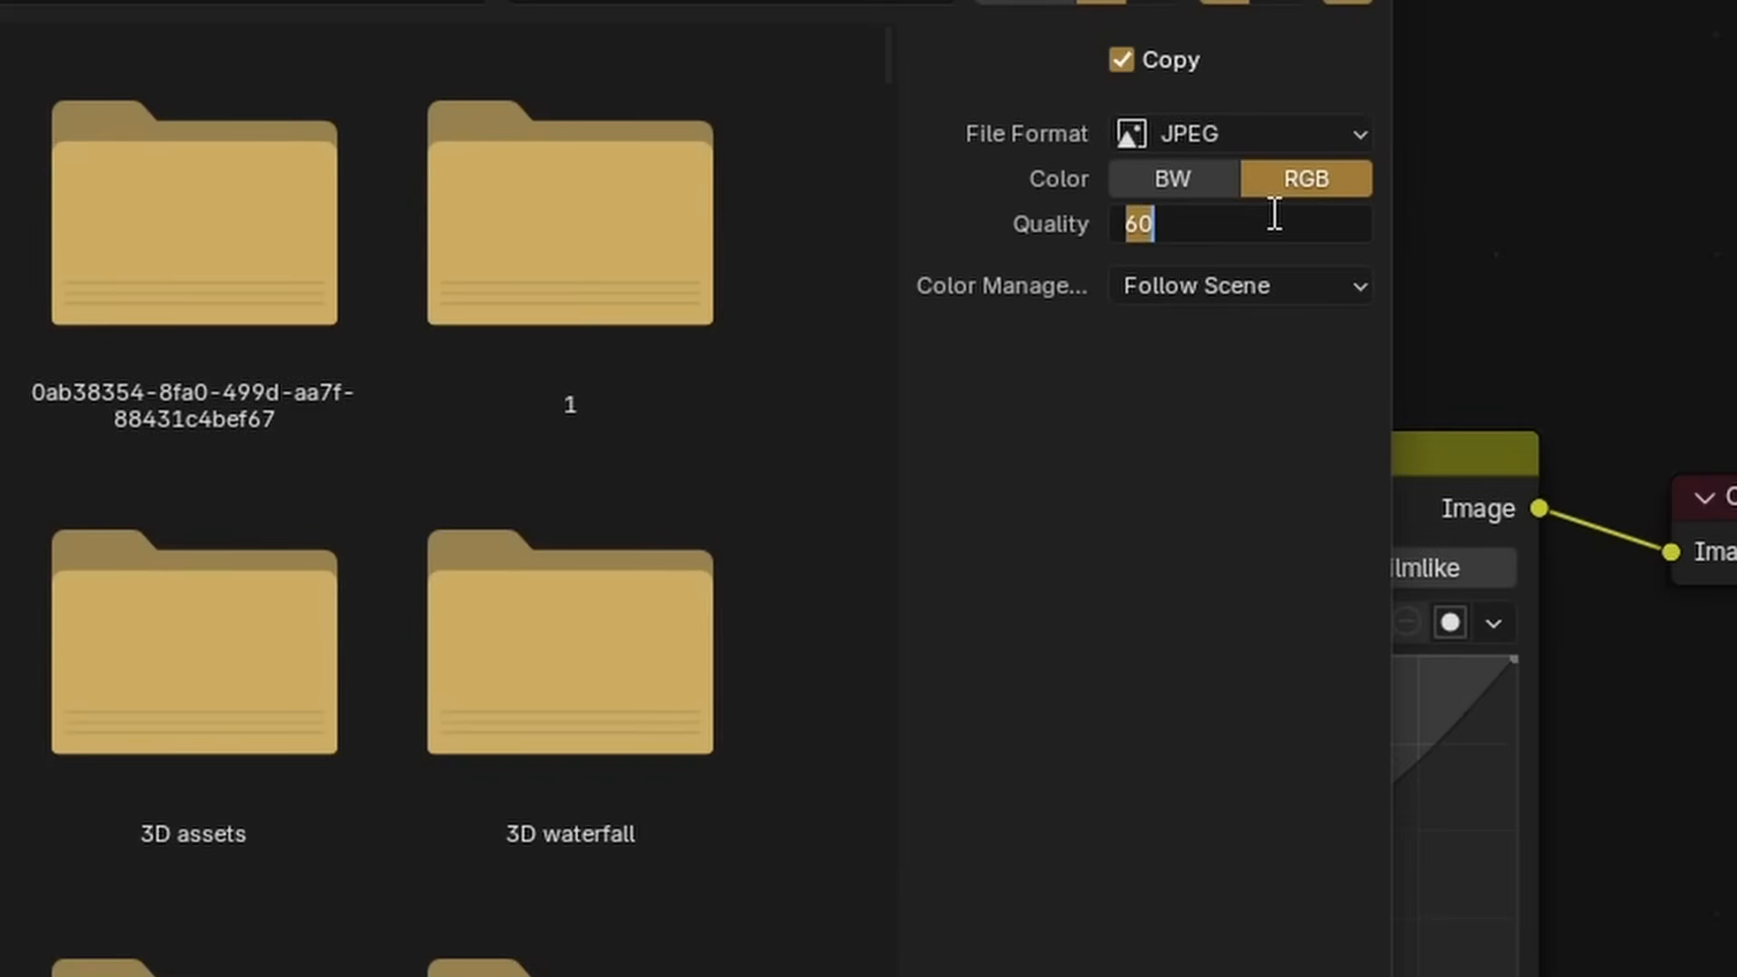